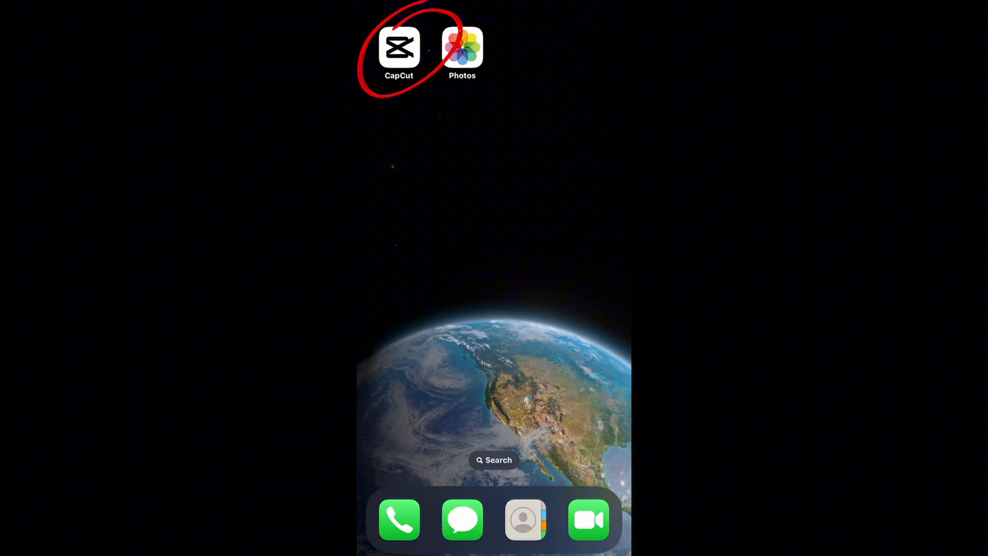
Step: Launch CapCut and start a new project showing the phone's recent videos
click(398, 48)
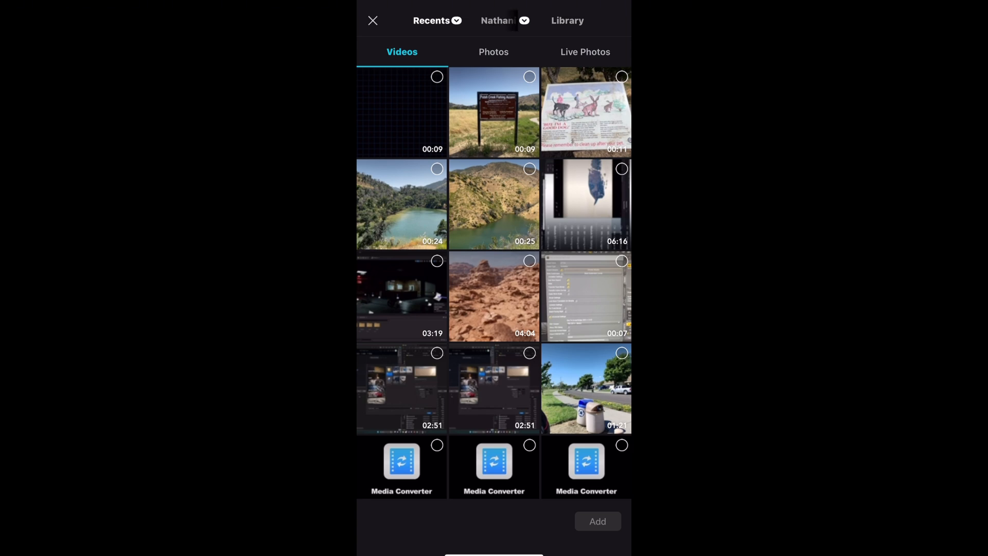
Step: Add the photo of two robots among wooden scaffolding from Photos
click(493, 52)
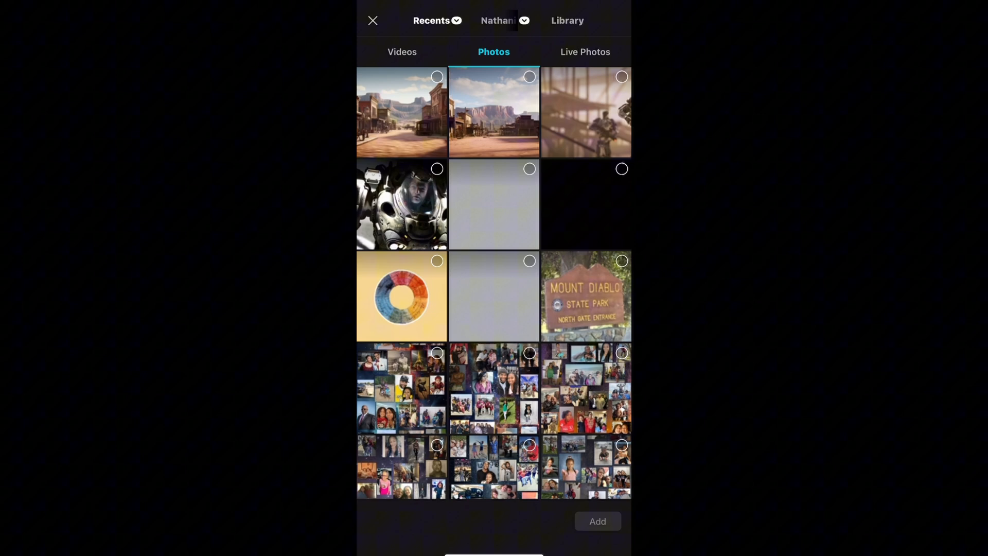
click(585, 112)
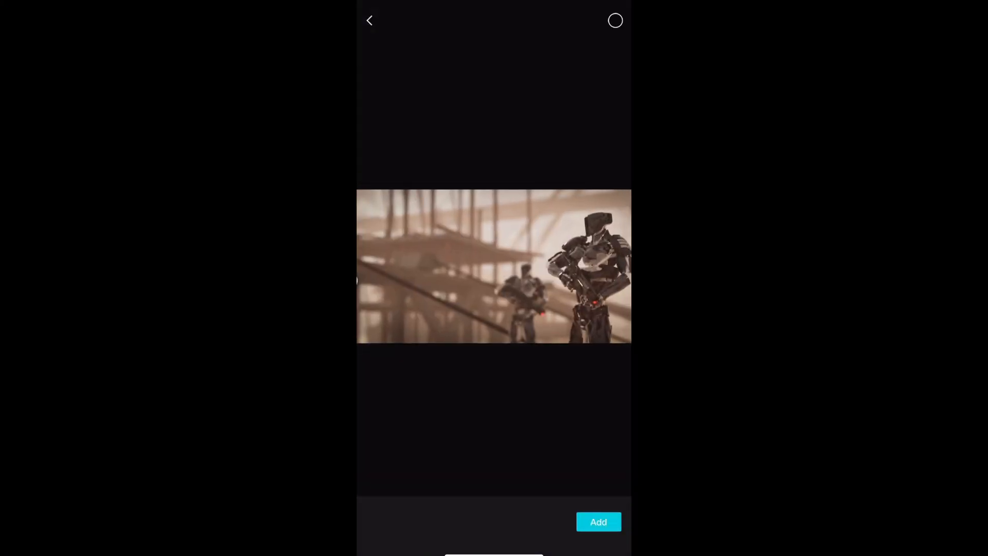
click(598, 521)
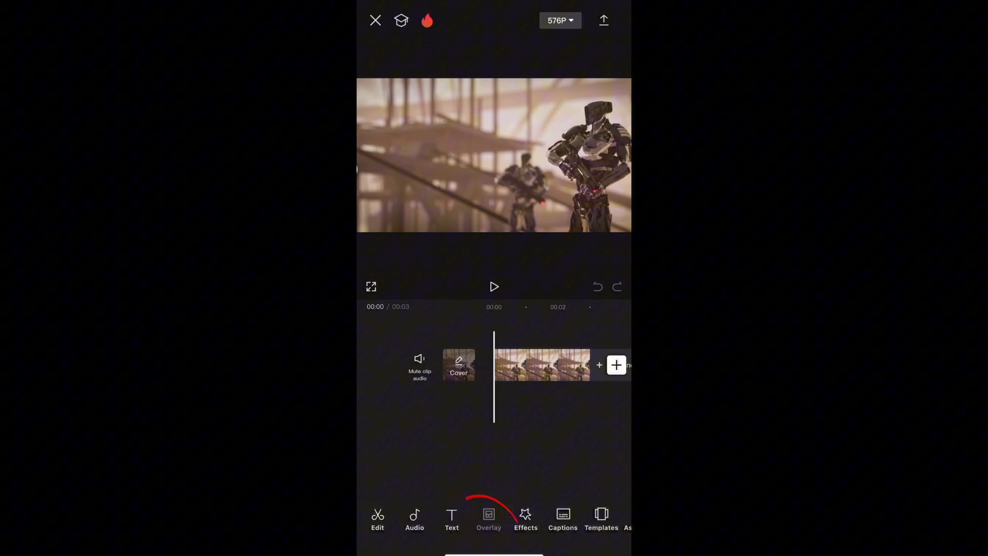
Step: Add the plain gray image from Photos as an overlay above the robot clip
click(488, 519)
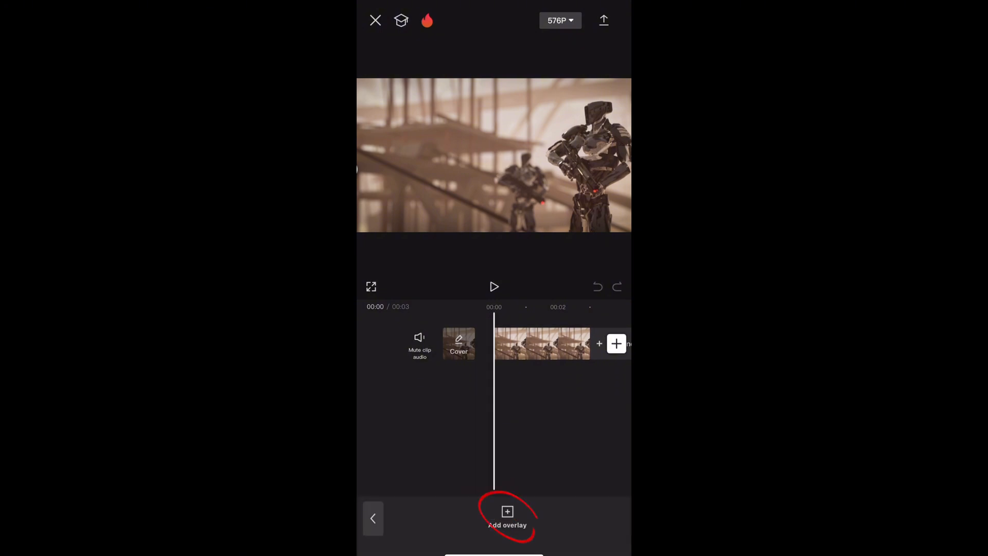
click(507, 514)
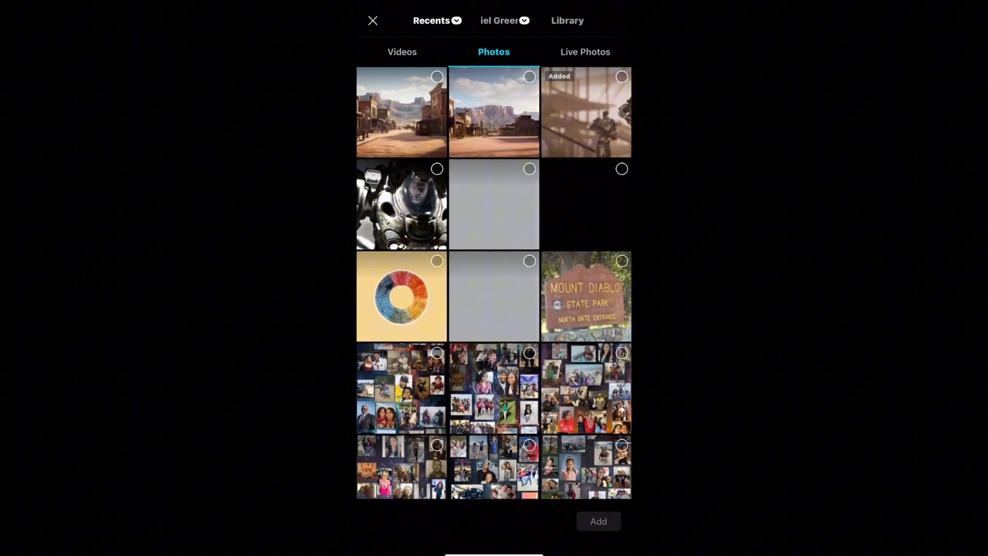
click(597, 522)
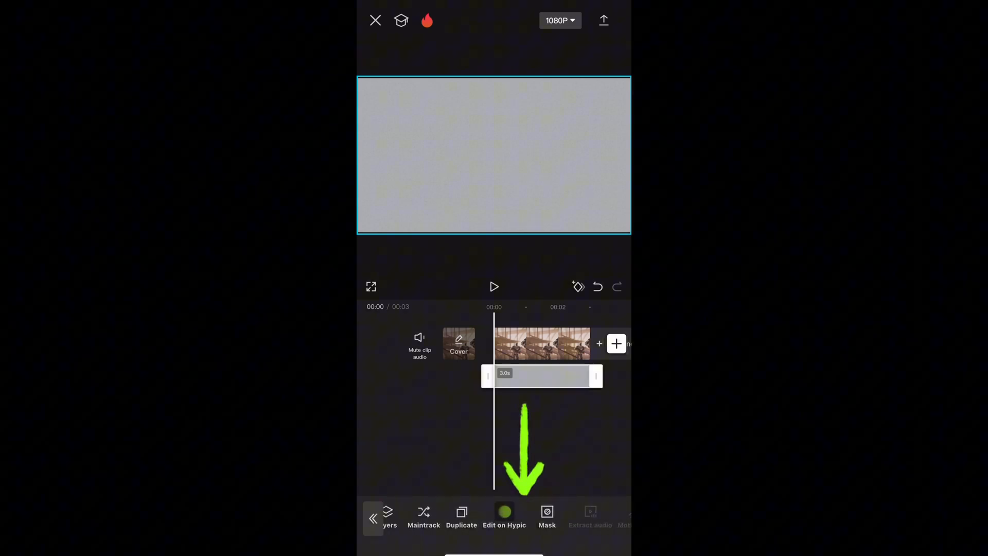
Step: Apply a Horizontal mask to the gray overlay with its edge near the bottom
click(546, 514)
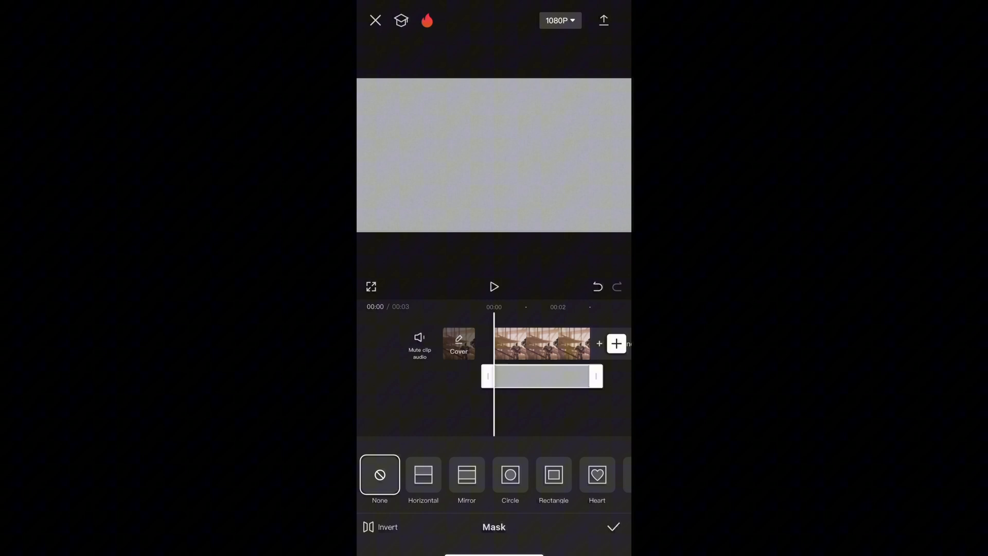
click(423, 479)
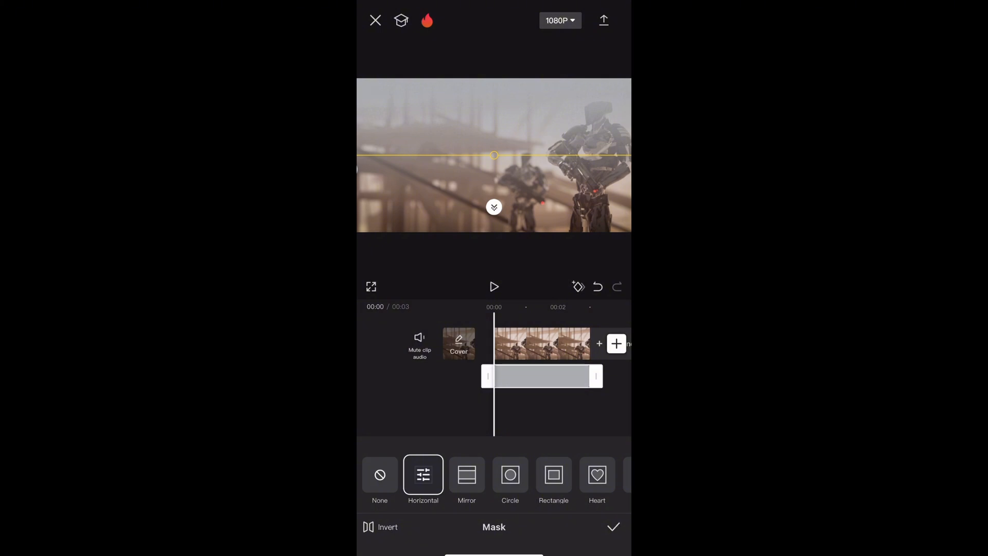
drag(494, 156, 494, 167)
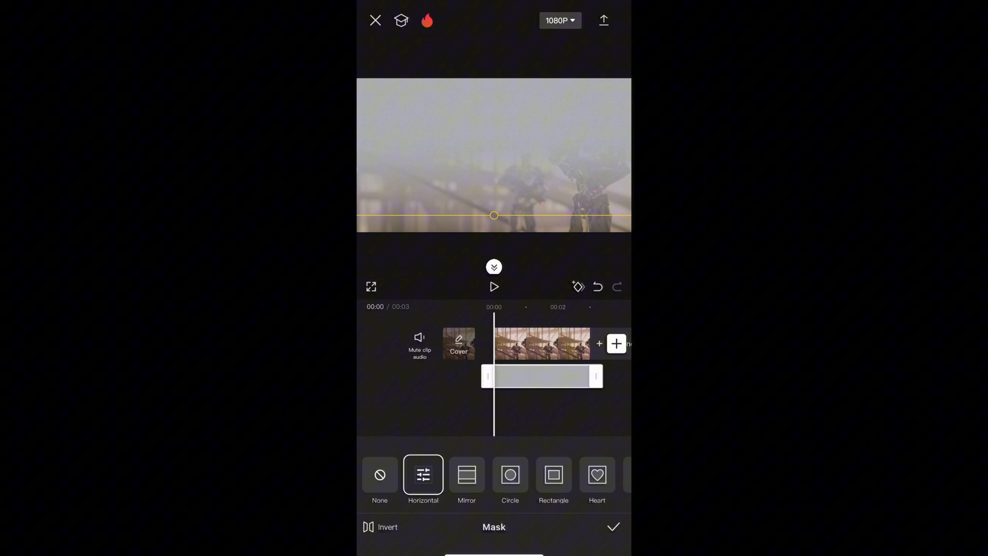
click(612, 526)
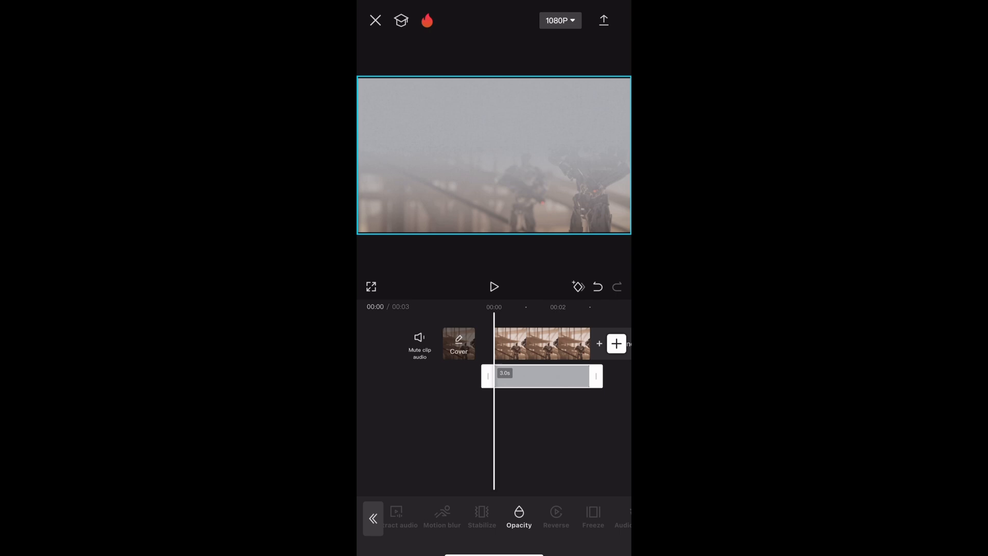
Step: Set the gray overlay's opacity to 39 and trim the overlay clip shorter
click(519, 516)
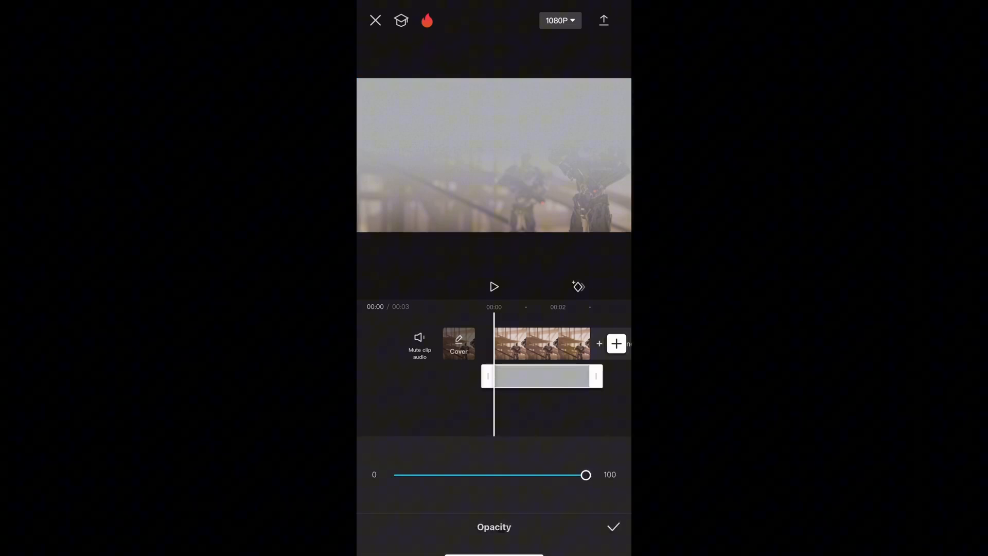
drag(584, 475, 523, 474)
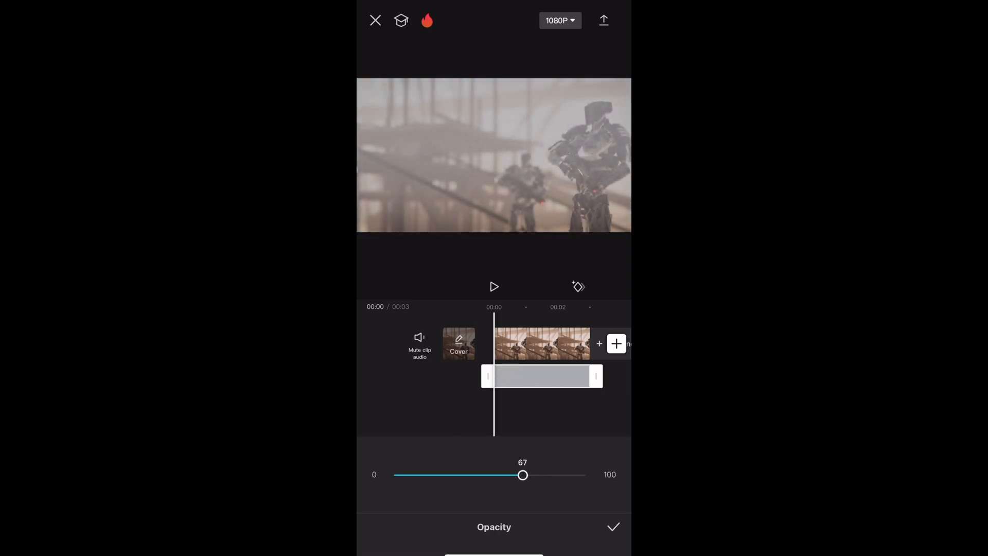
drag(522, 474, 413, 475)
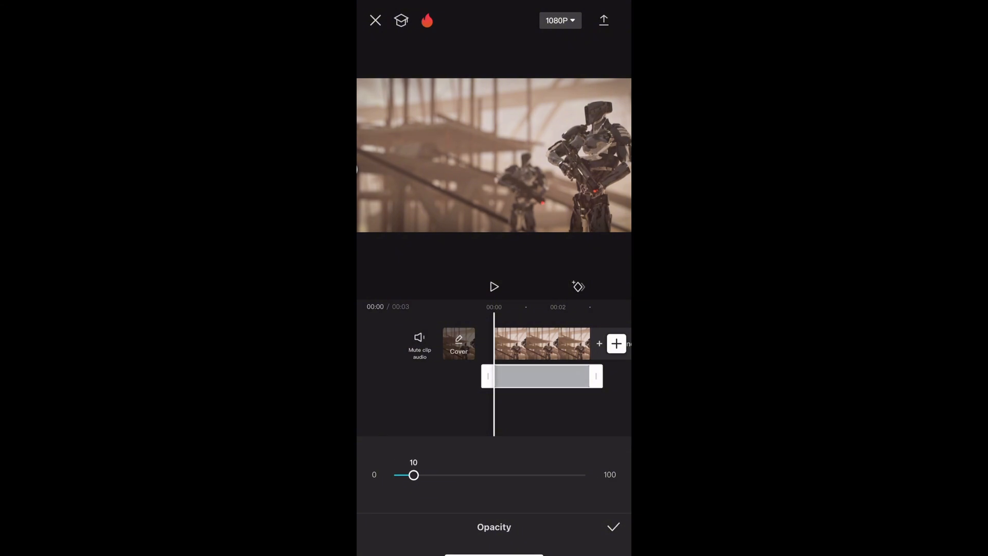
drag(413, 474, 469, 474)
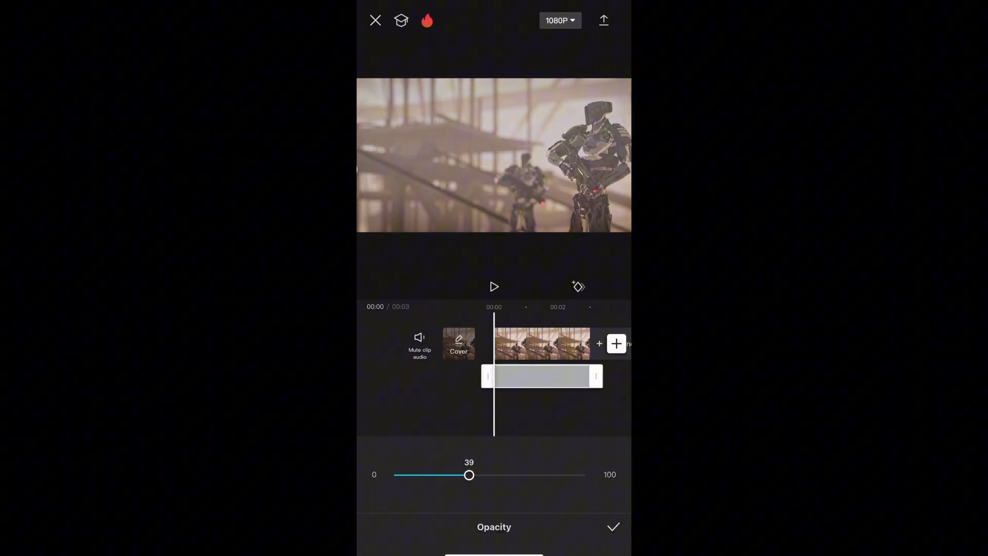
drag(469, 475, 471, 474)
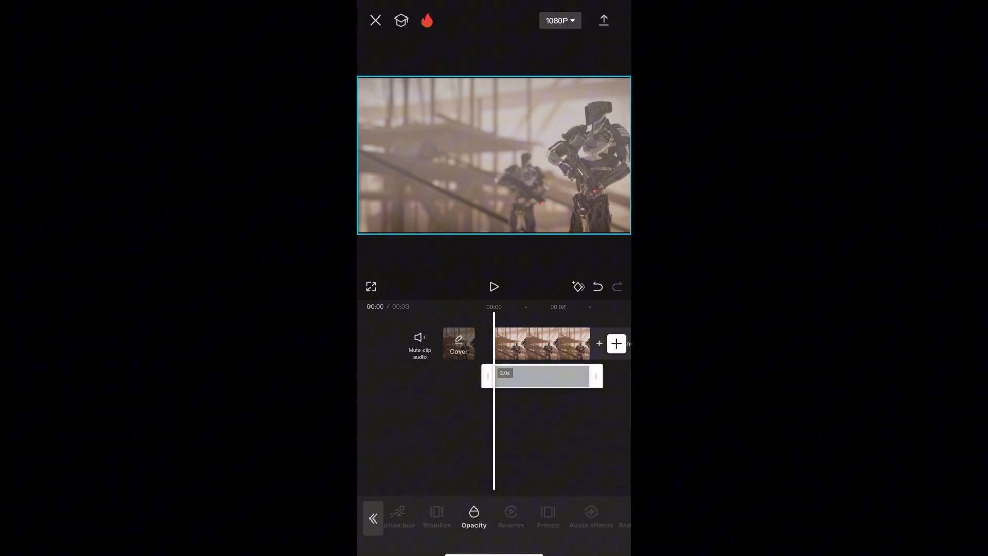
drag(594, 376, 534, 376)
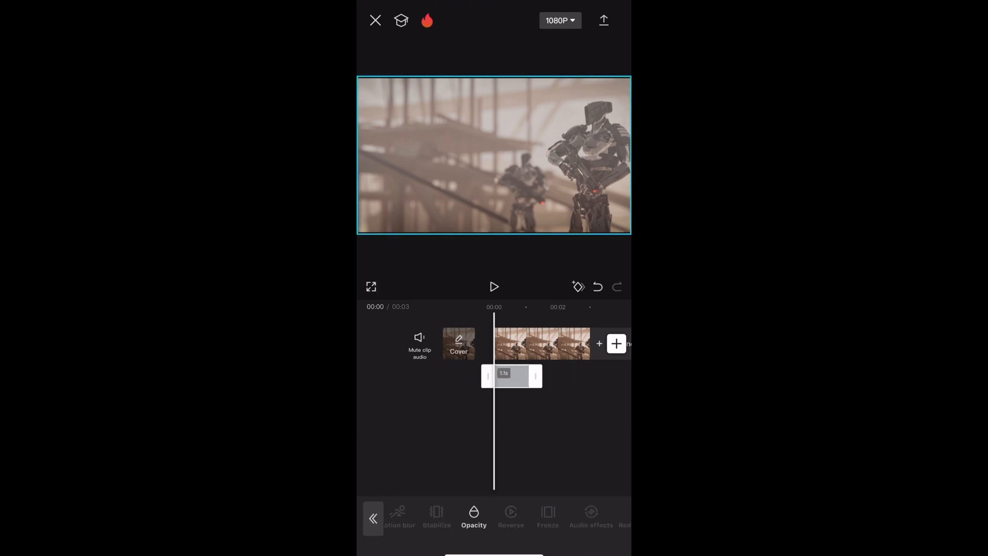